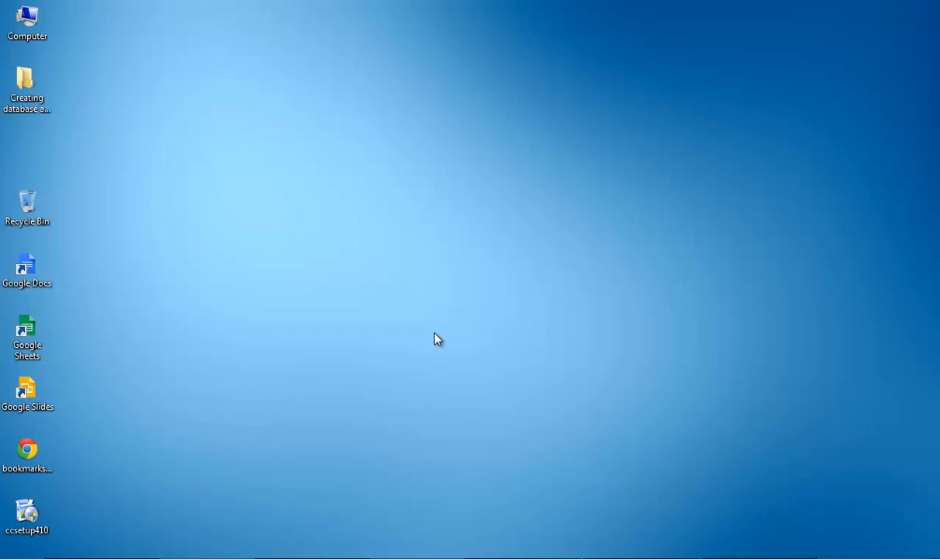
mouse_move(440, 338)
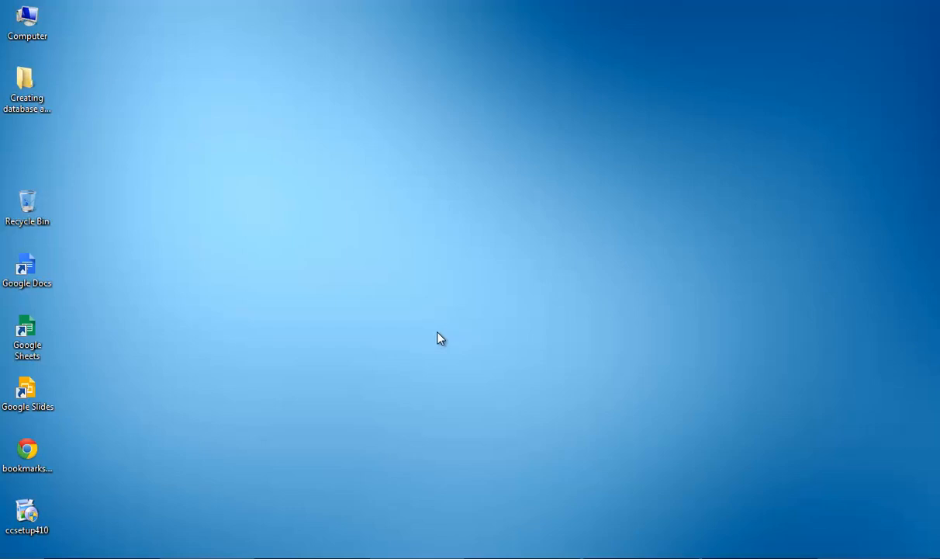
mouse_move(451, 357)
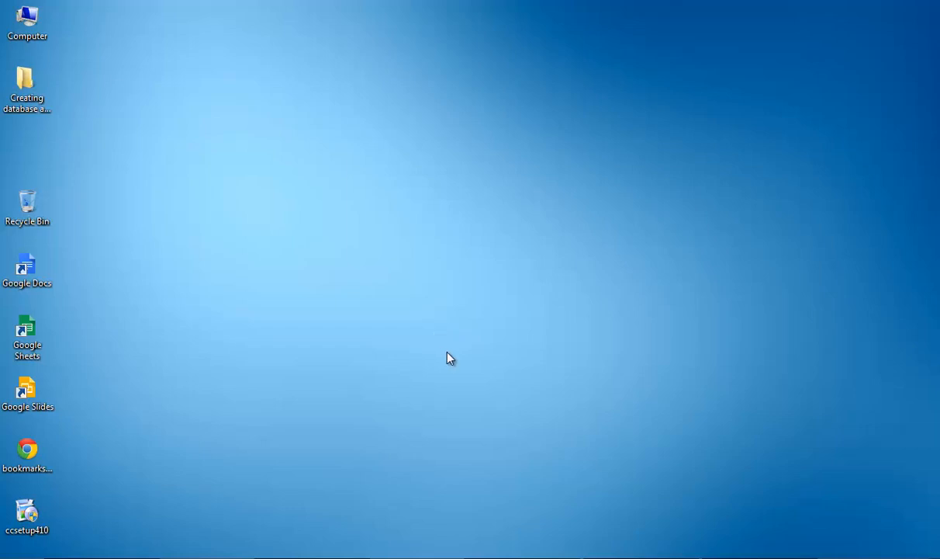
Step: Try opening the 'Creating database and database user' desktop folder and dismiss the item-not-found error
left_click(28, 86)
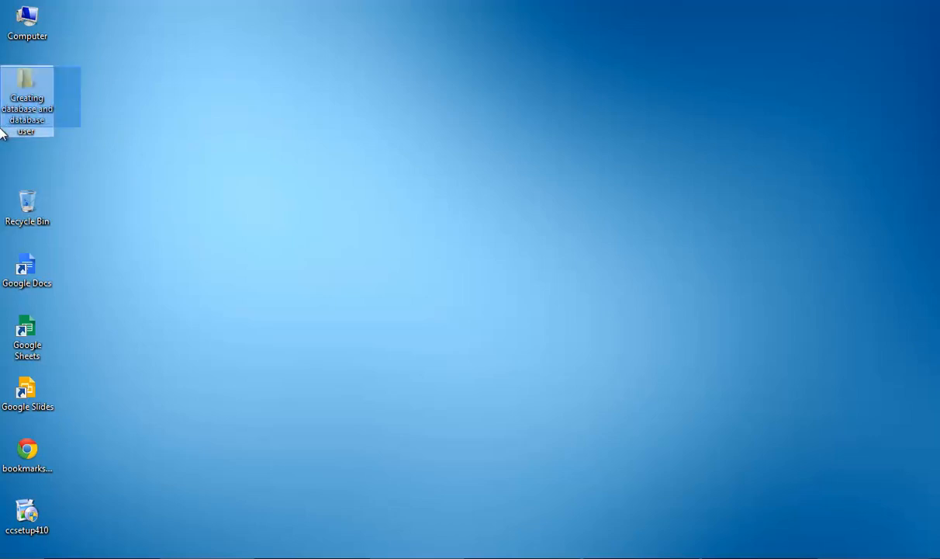
double_click(28, 80)
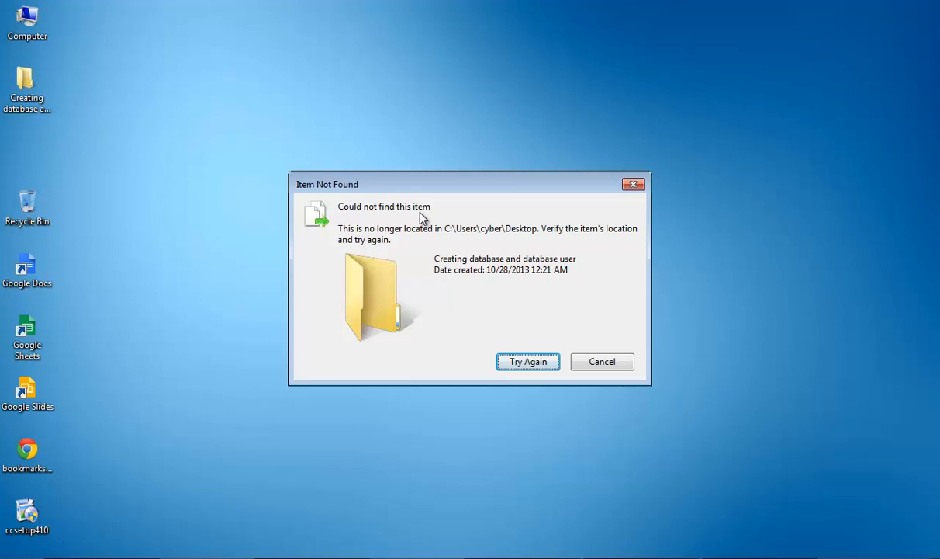
mouse_move(416, 242)
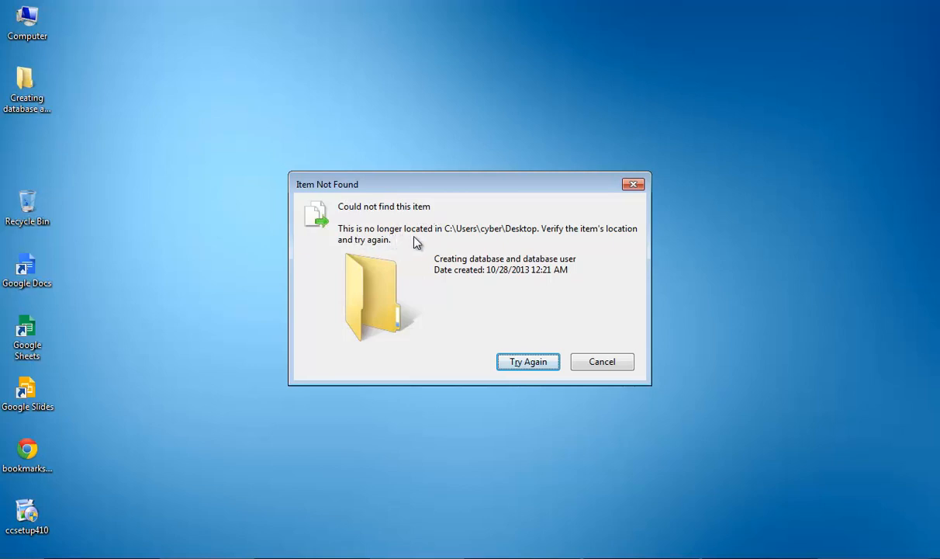
mouse_move(641, 243)
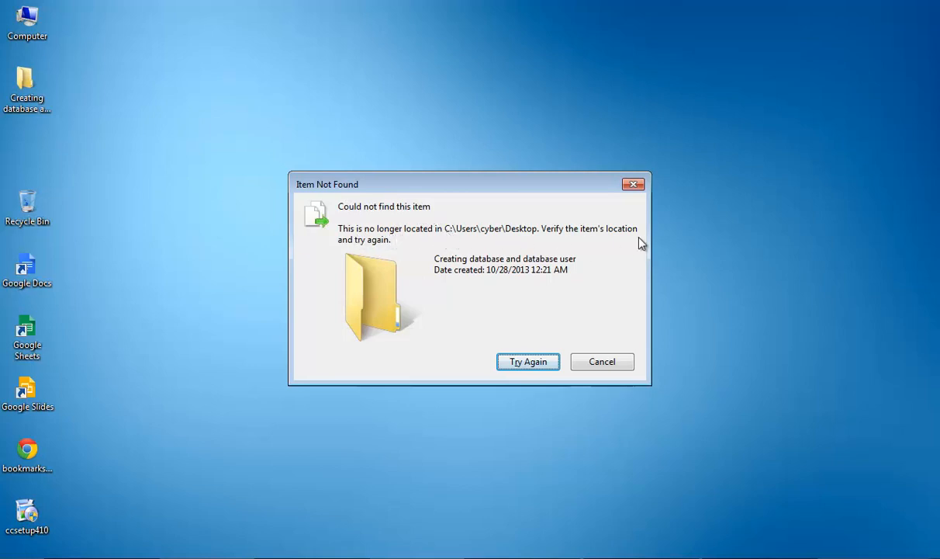
left_click(602, 360)
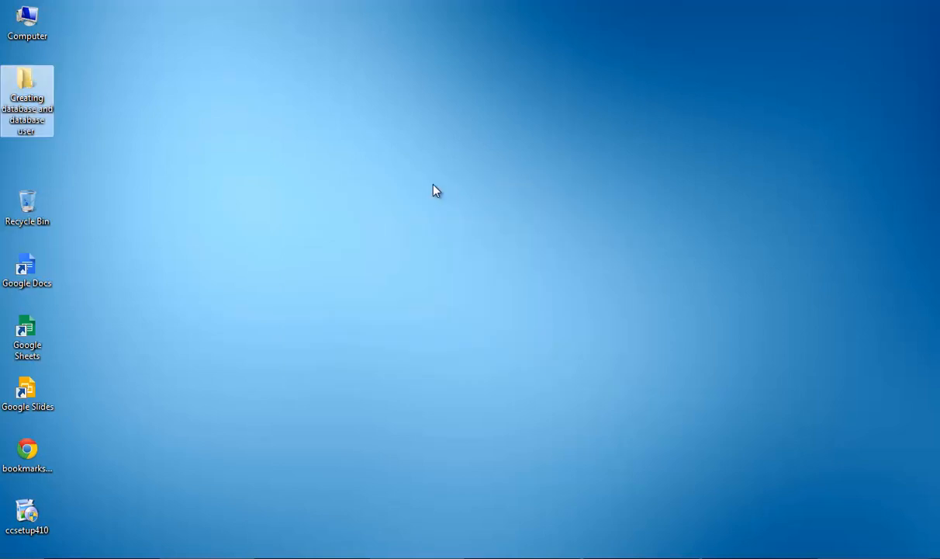
mouse_move(453, 196)
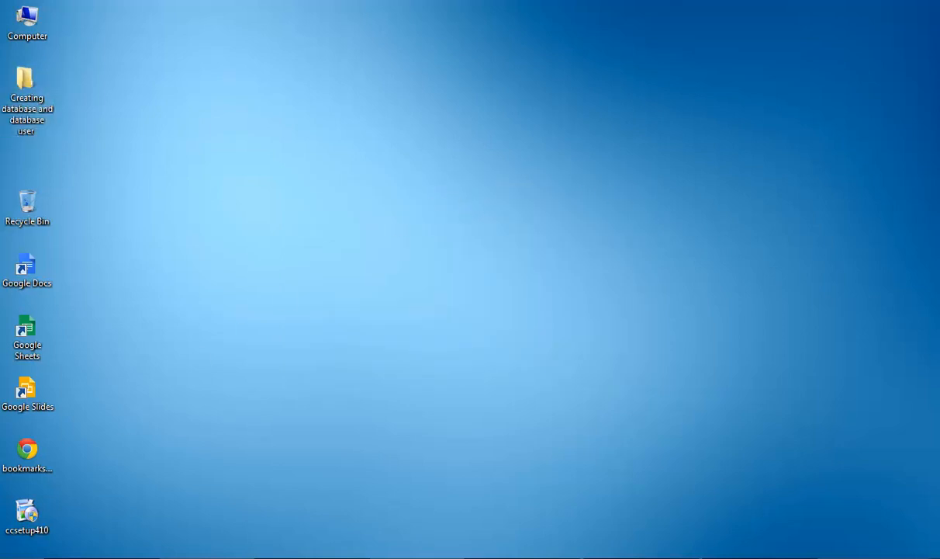
Step: Launch cmd and begin a directory change toward C:\Users\
type("cmd")
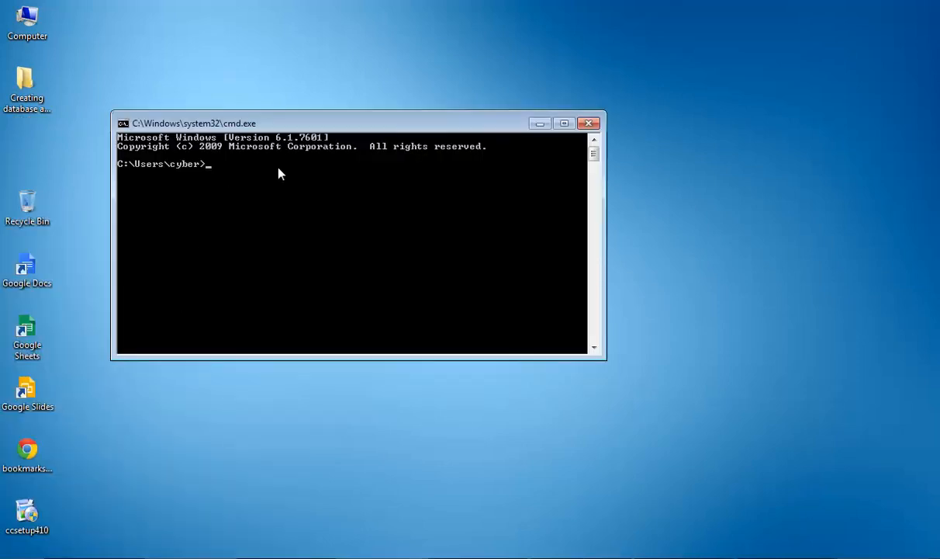
type("cd /d")
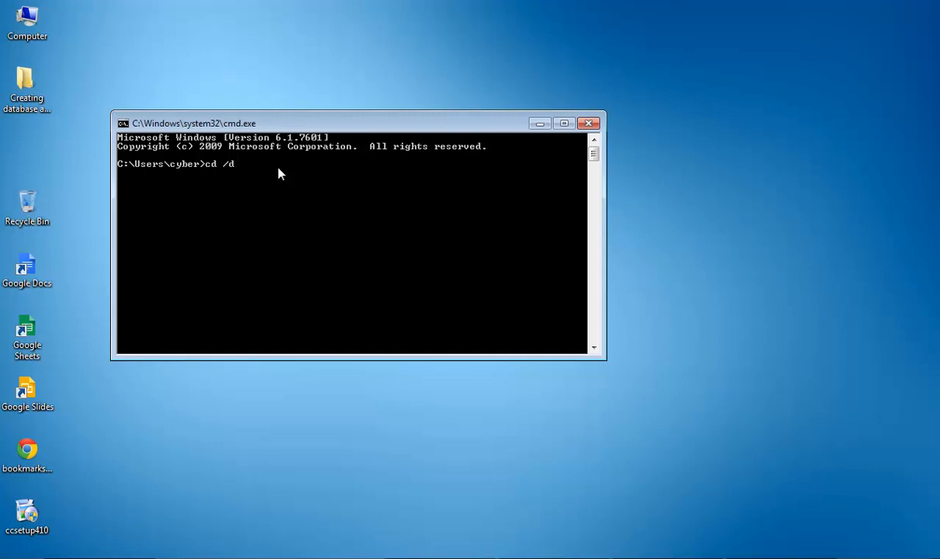
type("C:")
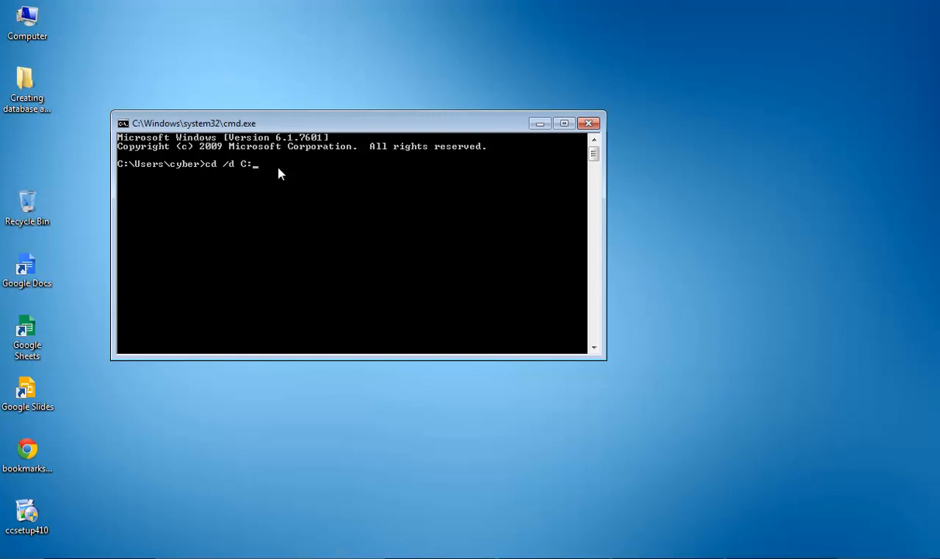
type("\\U")
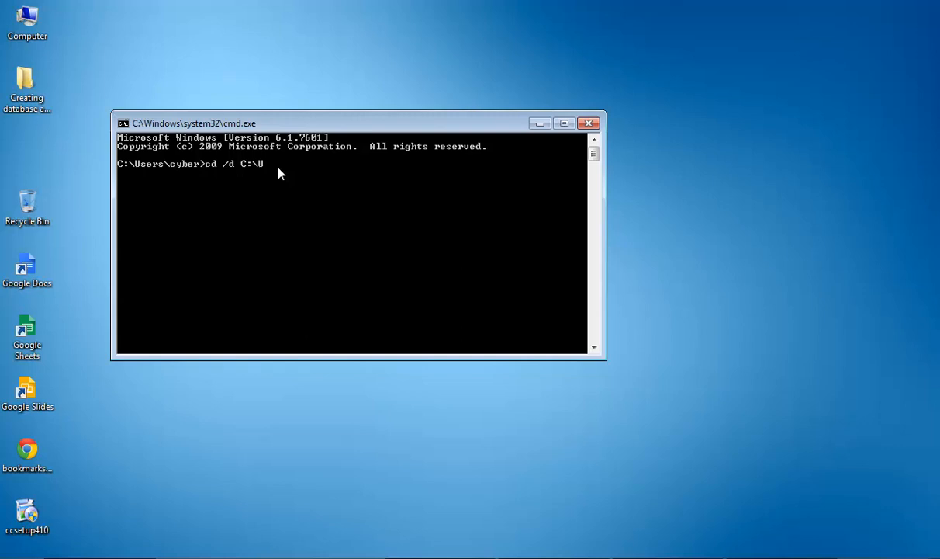
type("sers\\")
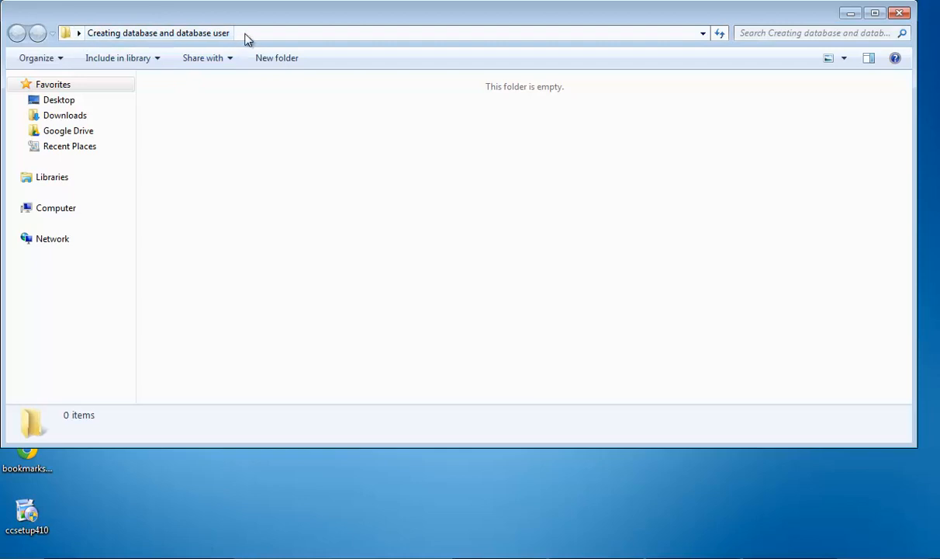
Step: Reveal the folder's full text path in the Explorer address bar and select the user folder part
left_click(233, 32)
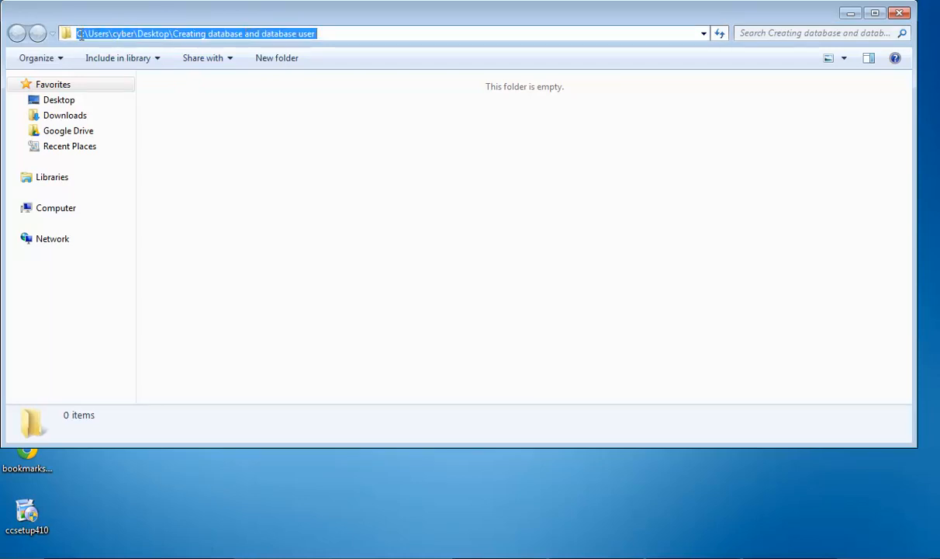
left_click(132, 34)
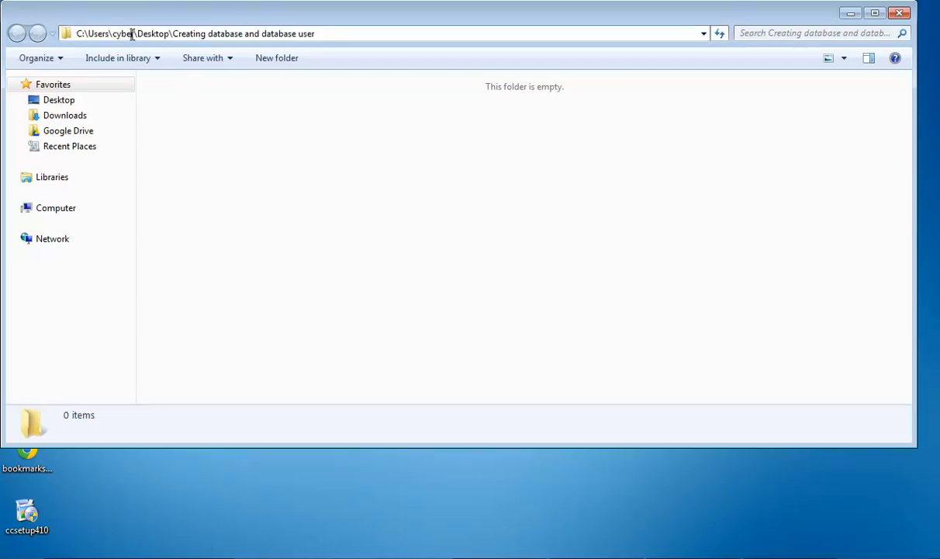
double_click(122, 34)
type("cd /d C:\\Users\\")
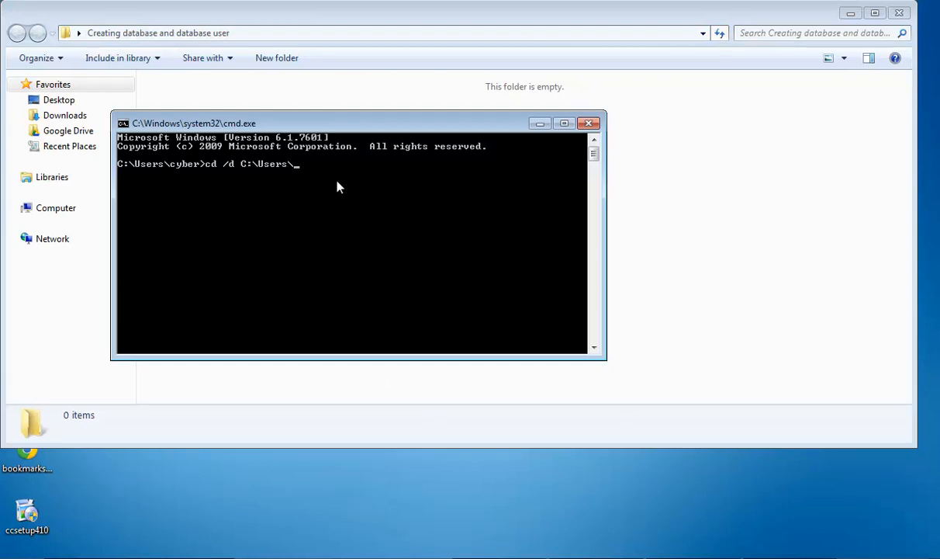
Step: Finish changing directory to C:\Users\Cyber\Desktop
type("C")
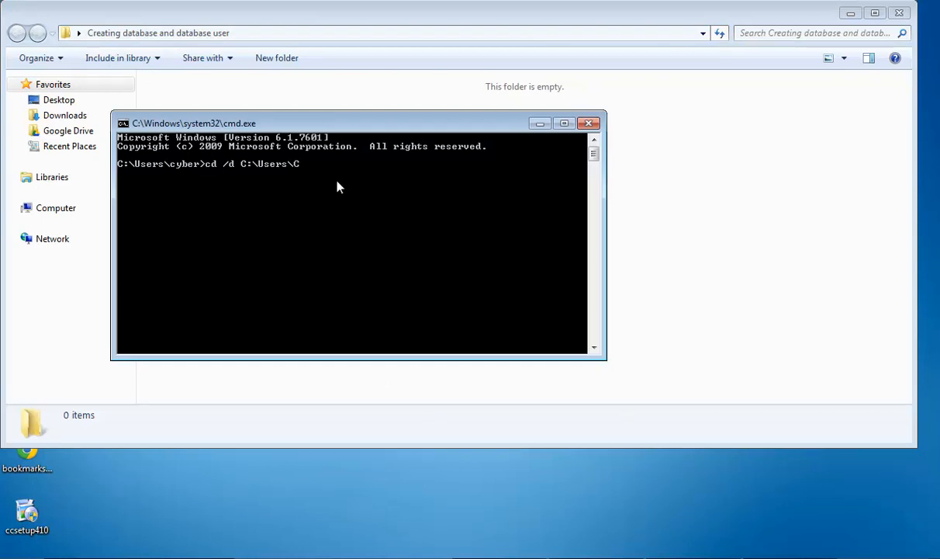
type("yber")
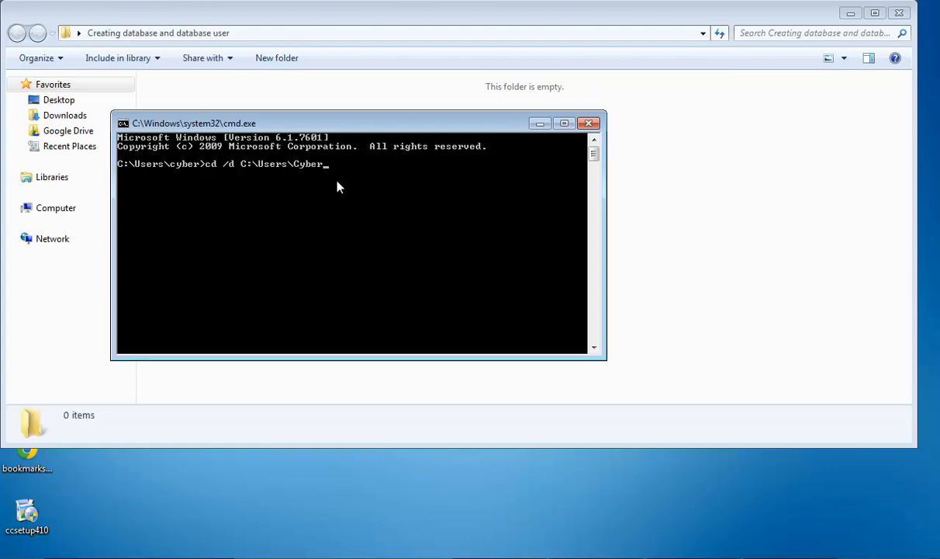
type("Desk")
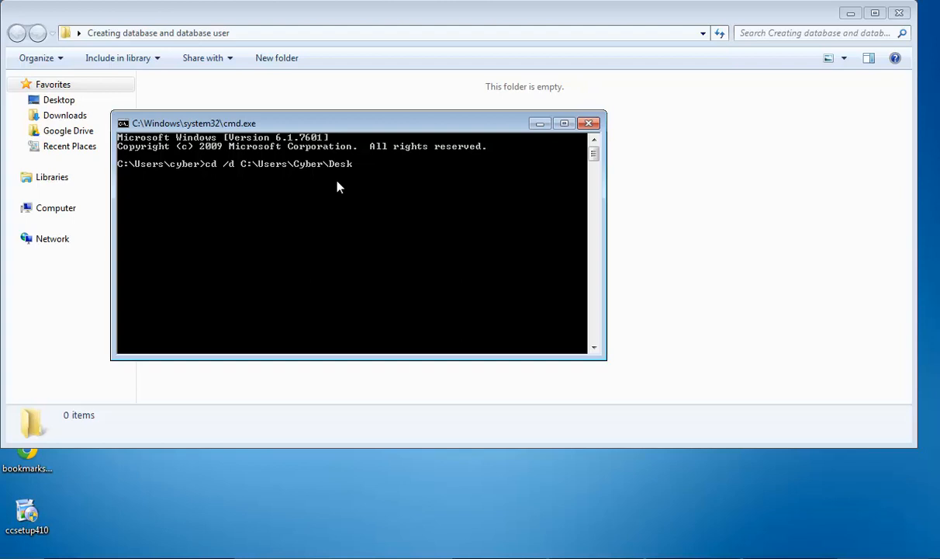
type("top")
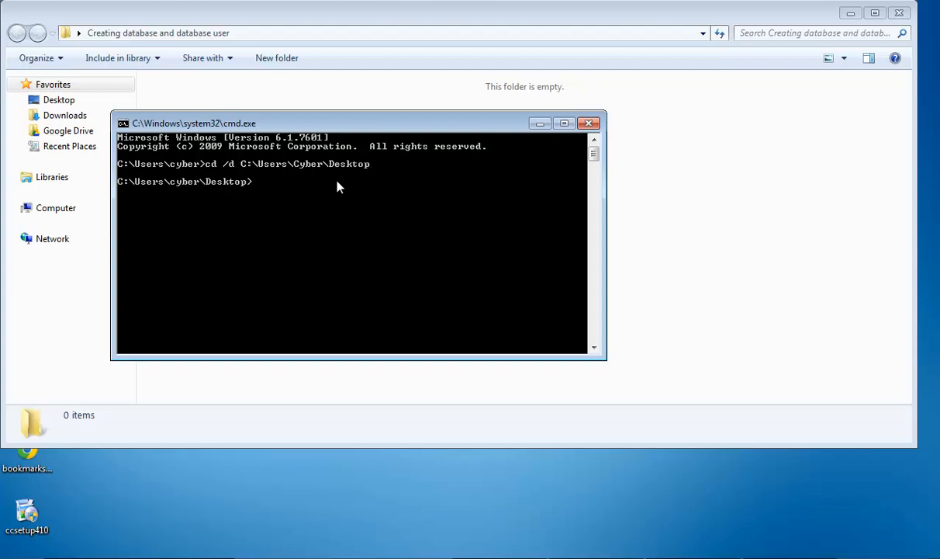
Step: Begin a dir listing with a switch to show short 8.3 names
type("di")
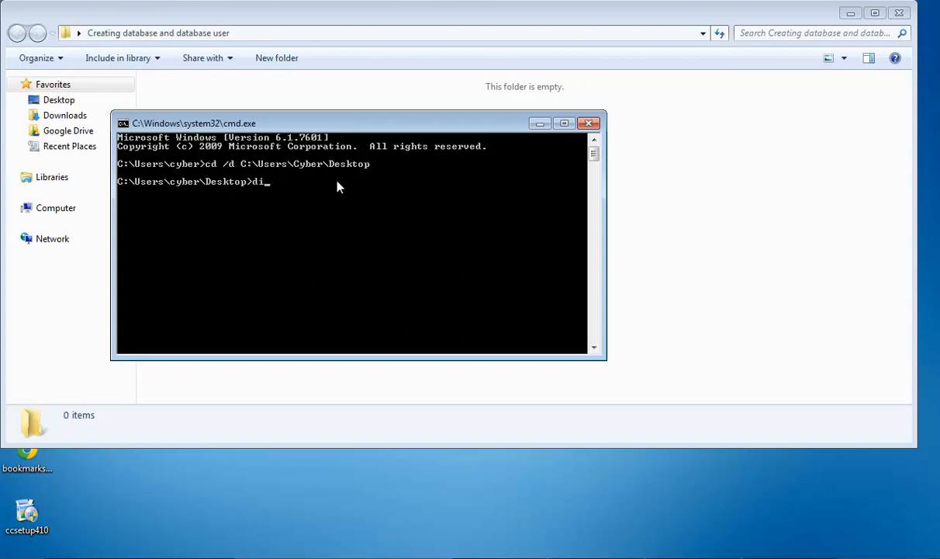
type("r")
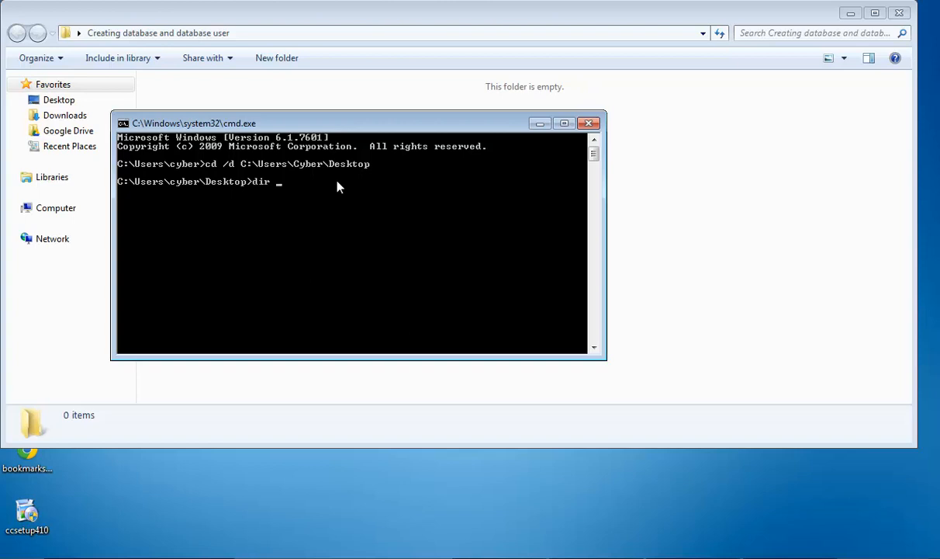
type("/x")
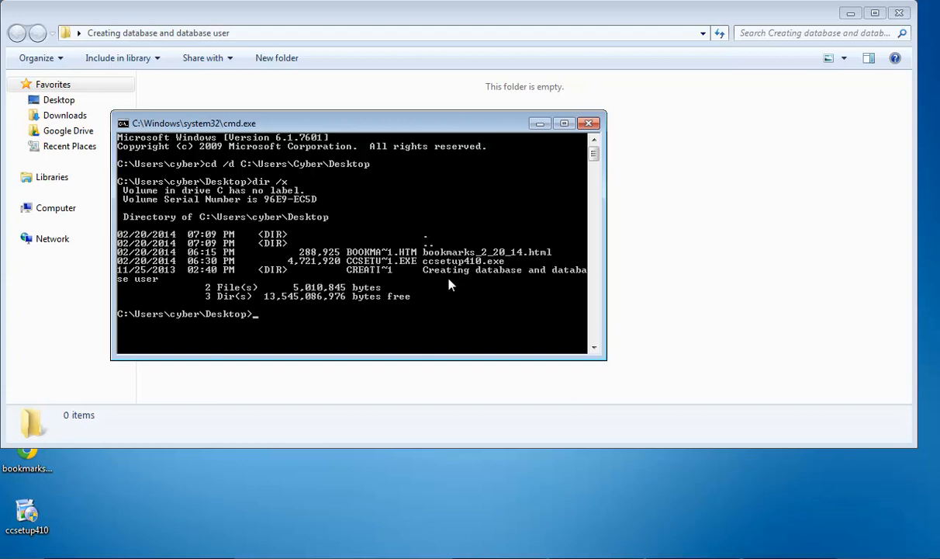
mouse_move(473, 279)
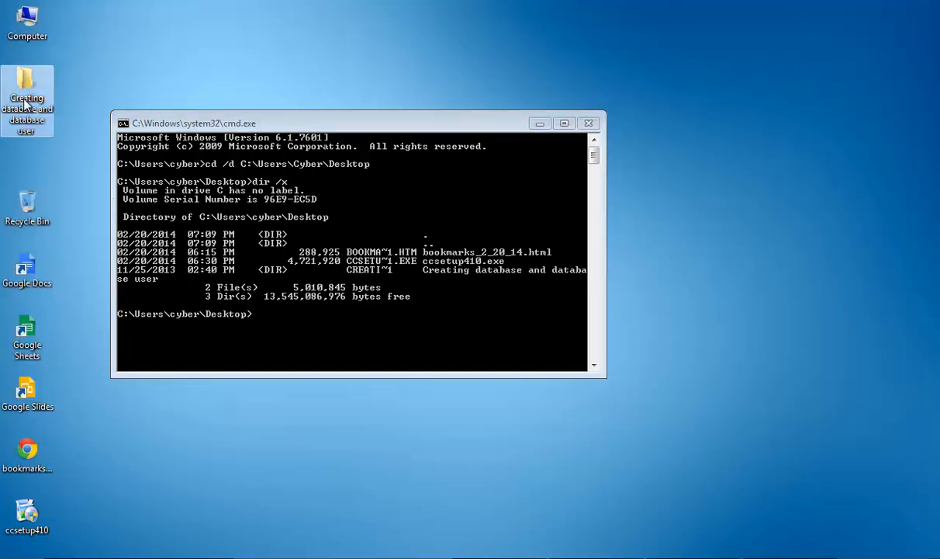
mouse_move(257, 329)
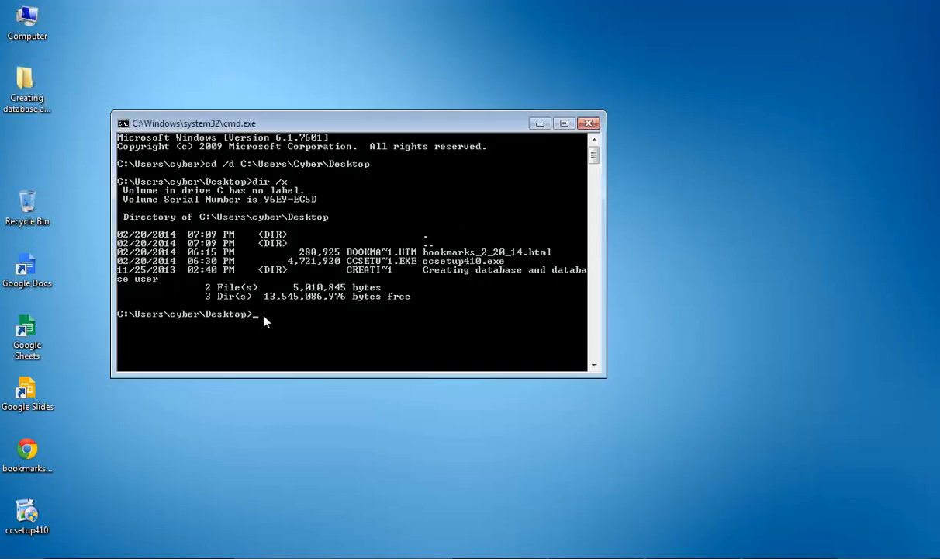
Step: Enter 'rmdir /q /s' at the Desktop prompt without running it, checking against the desktop folder
type("rm")
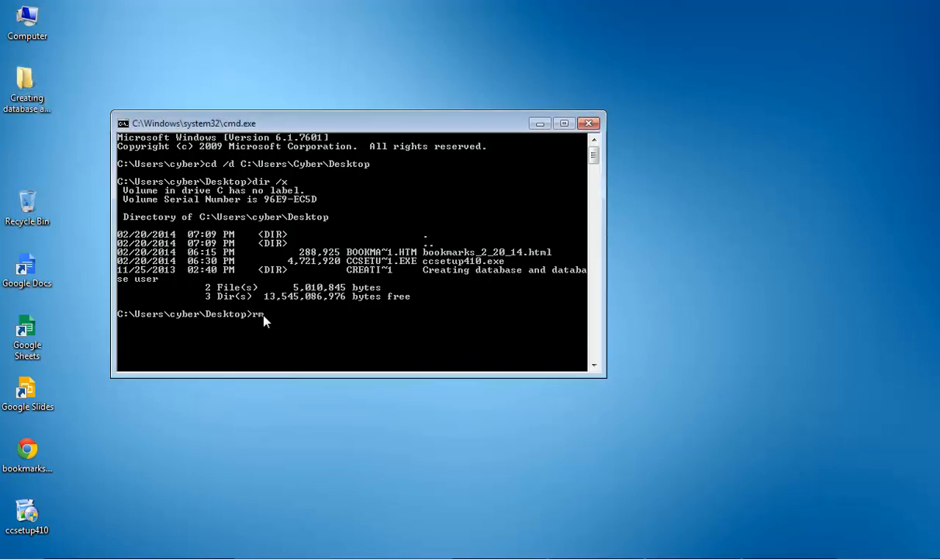
type("dir")
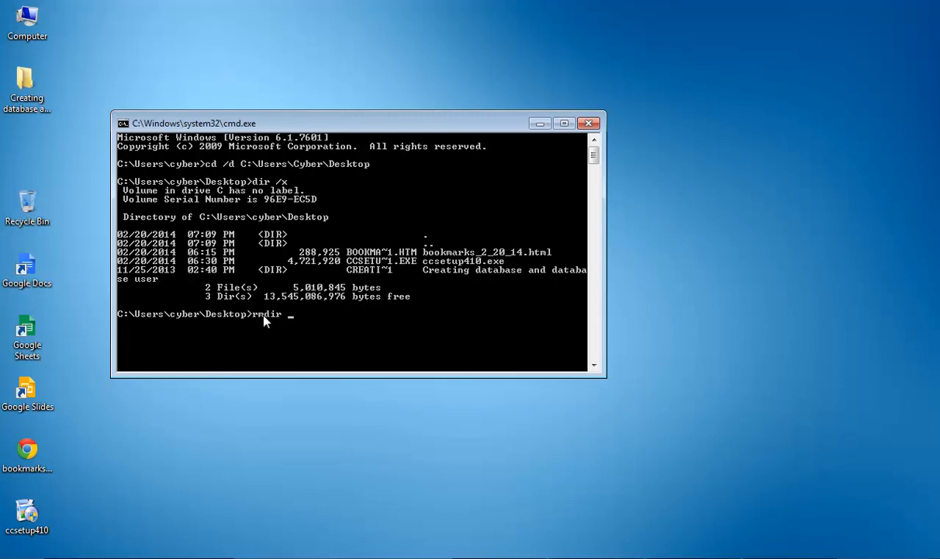
type("/q")
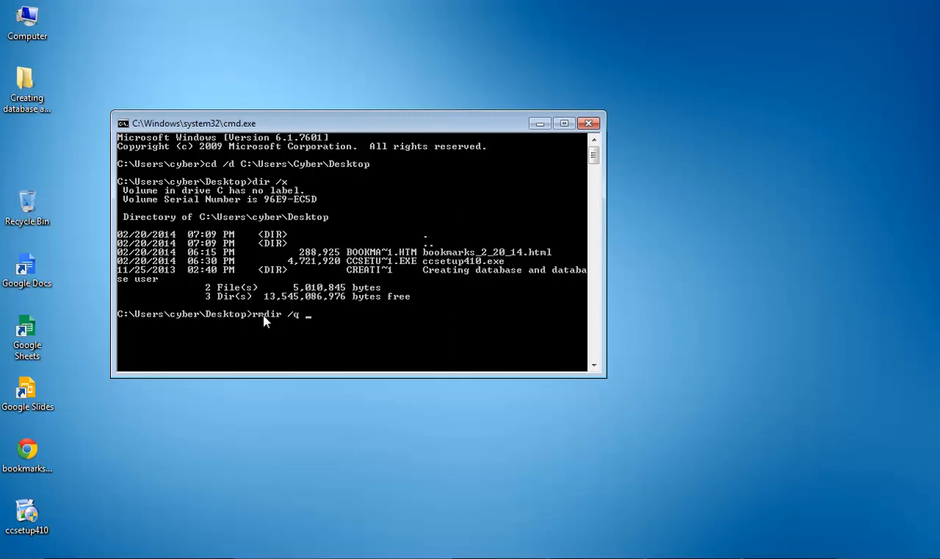
type("/s")
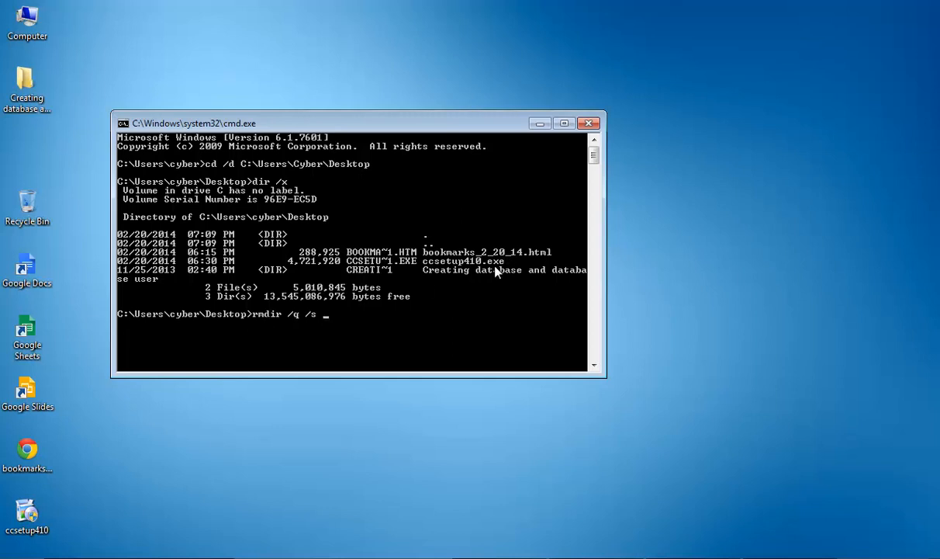
mouse_move(419, 277)
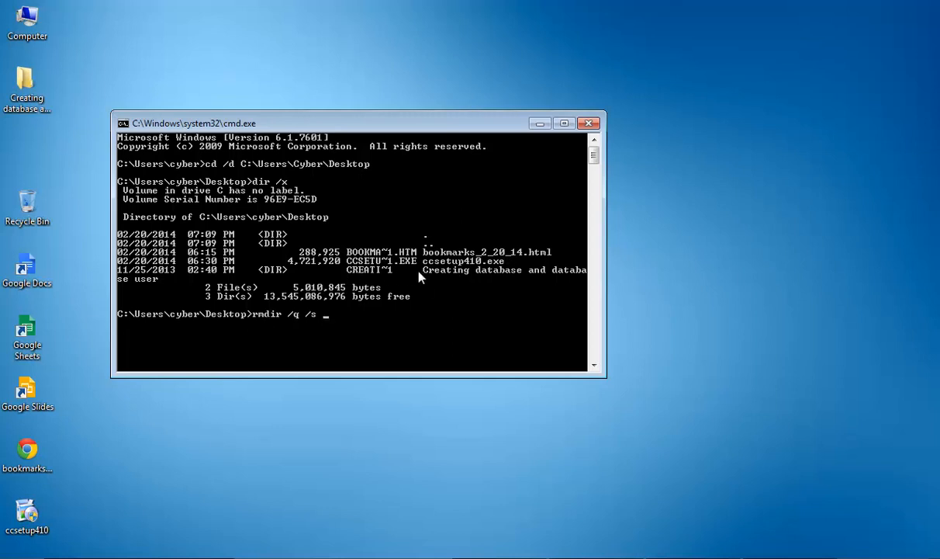
mouse_move(471, 283)
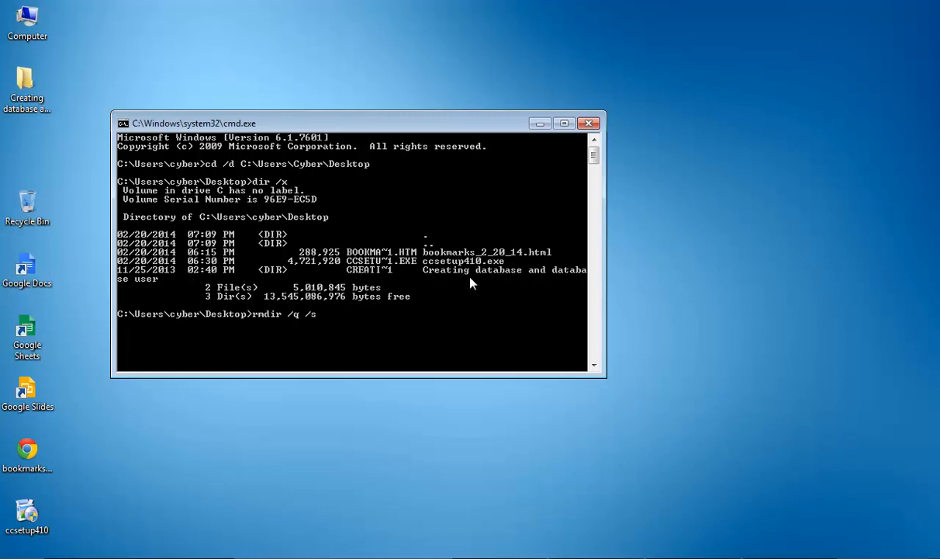
mouse_move(388, 280)
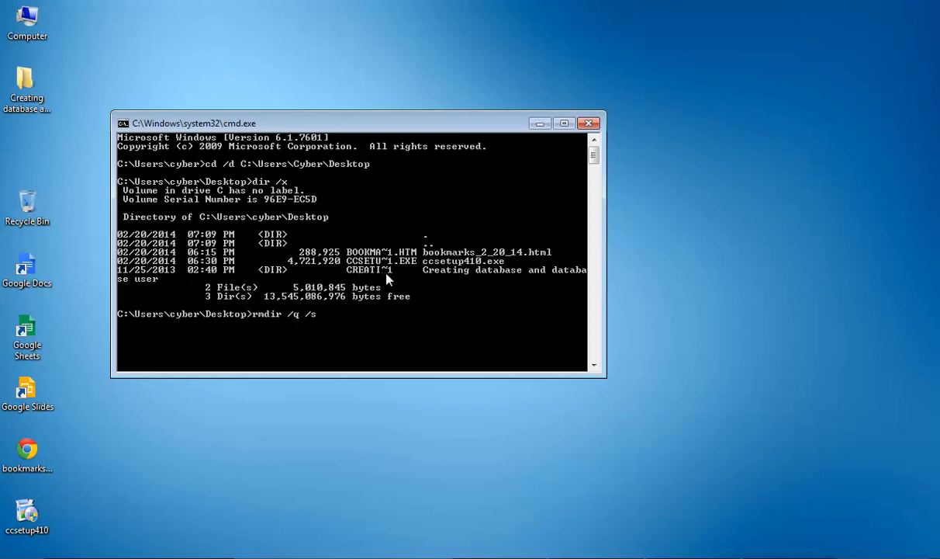
mouse_move(448, 270)
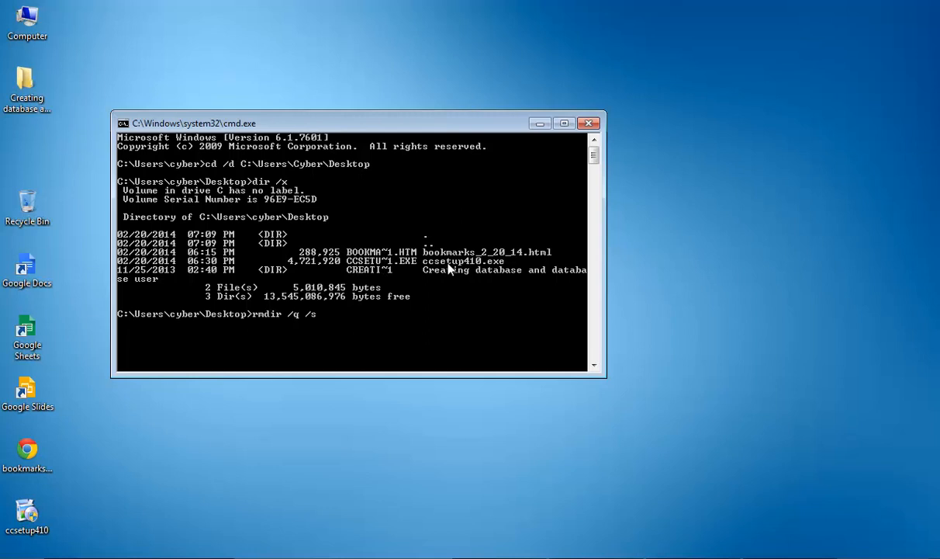
mouse_move(394, 270)
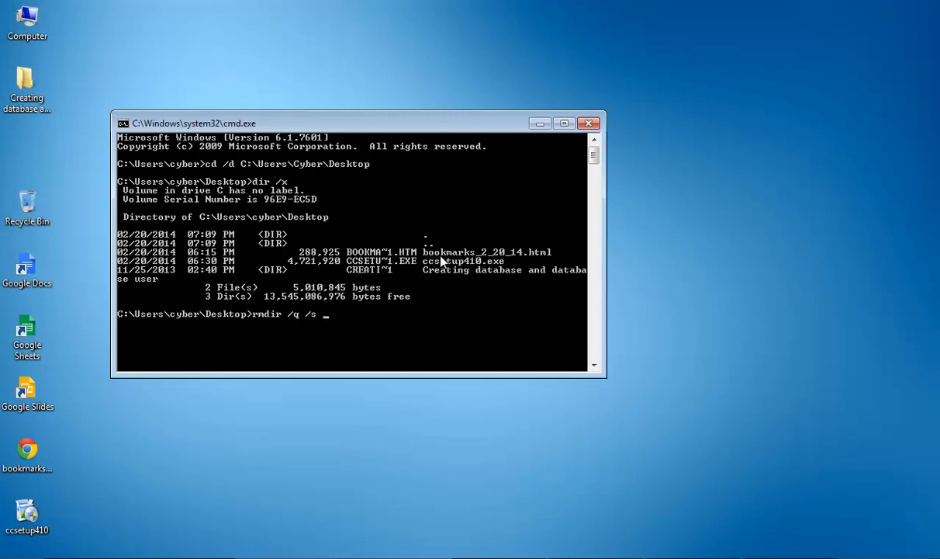
mouse_move(503, 261)
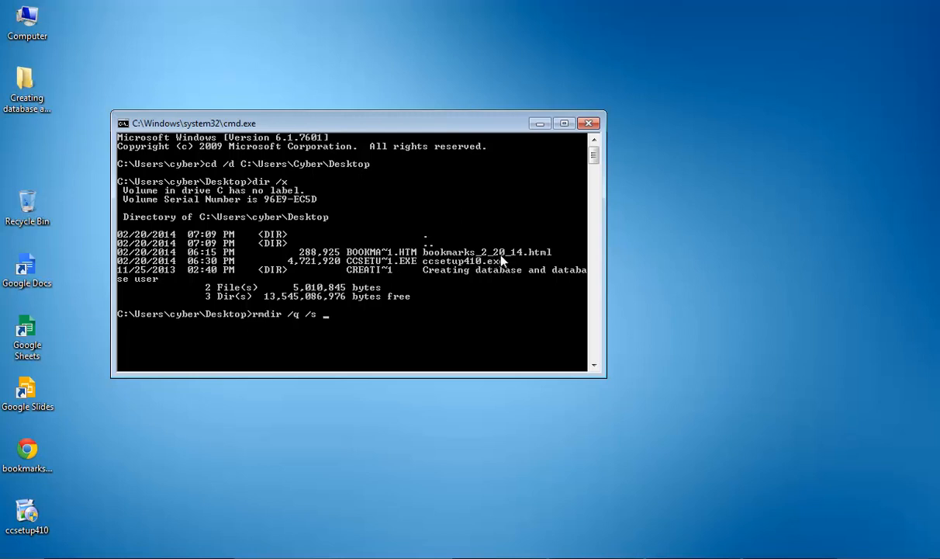
mouse_move(380, 255)
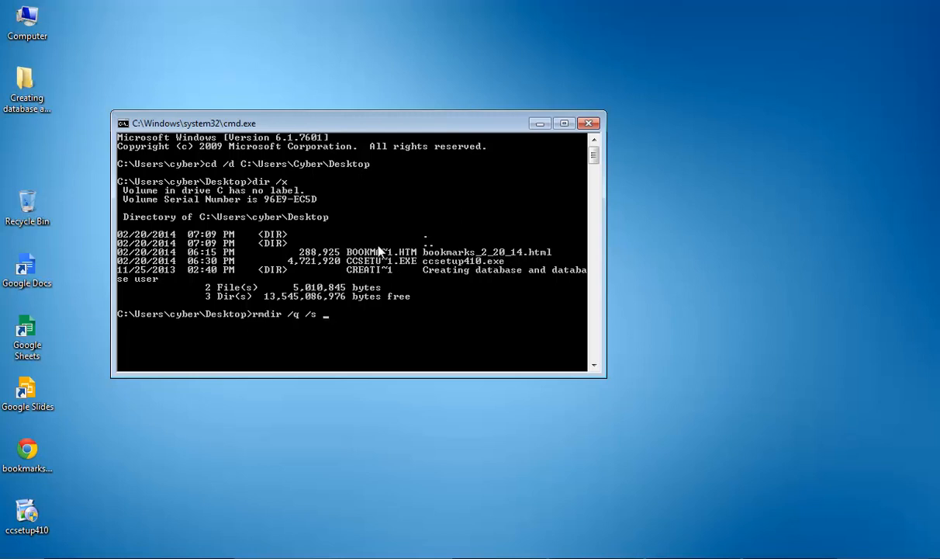
left_click(28, 88)
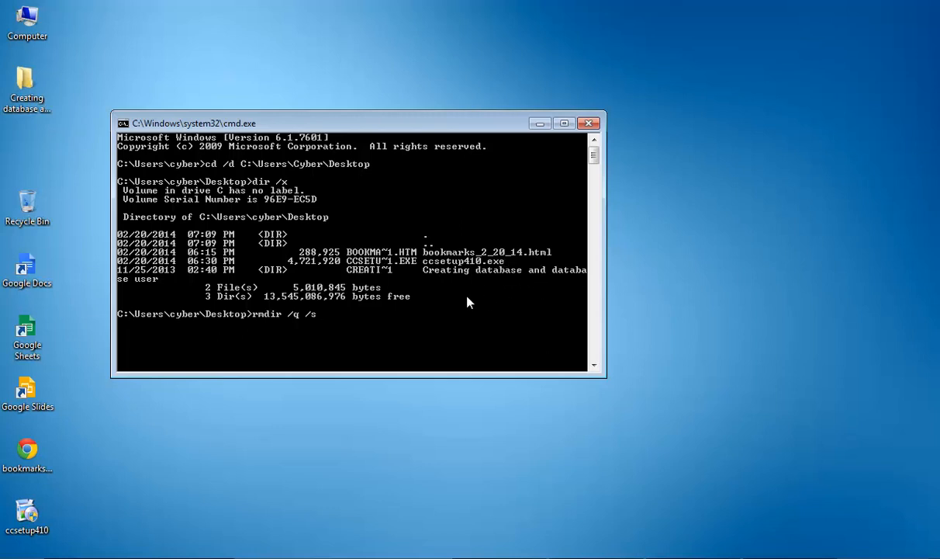
mouse_move(447, 279)
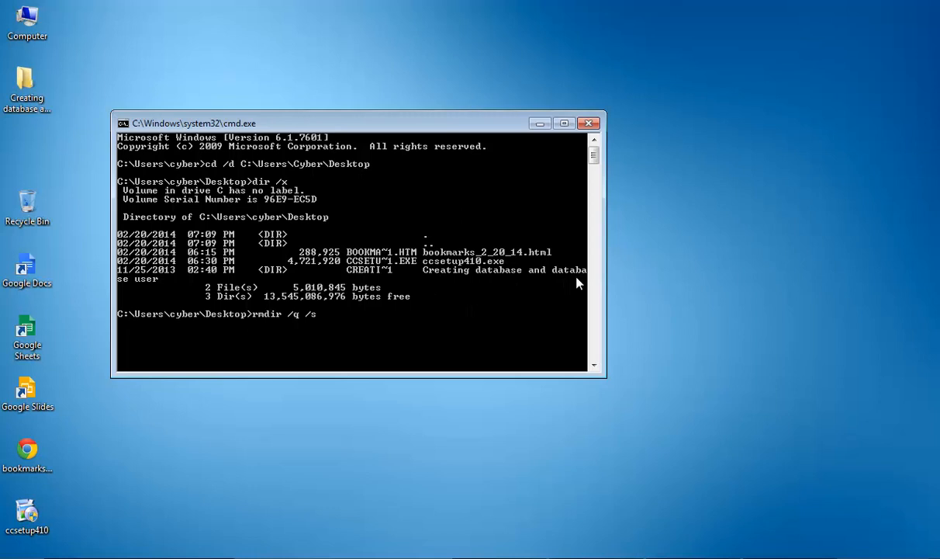
mouse_move(365, 279)
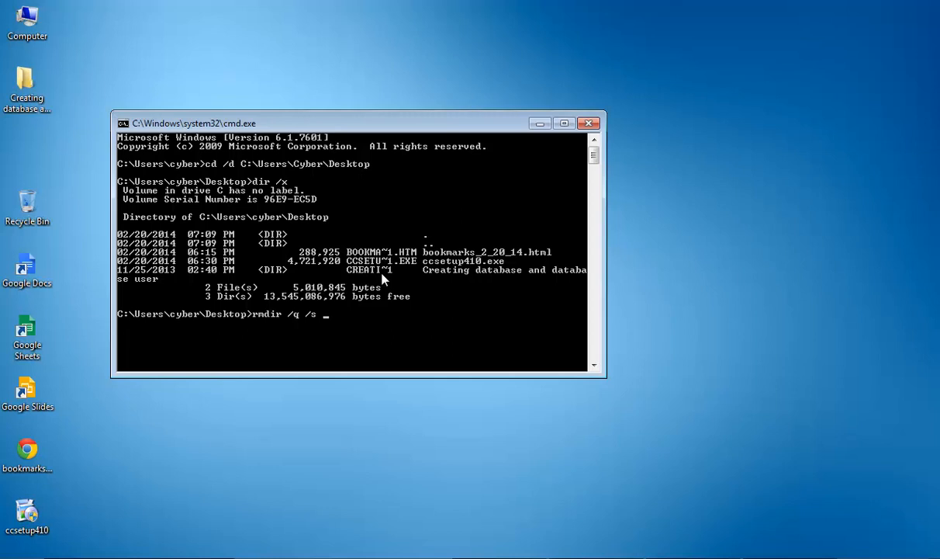
Step: Append the short name CREATI~1 and run the removal, deleting the folder
type("CREAT")
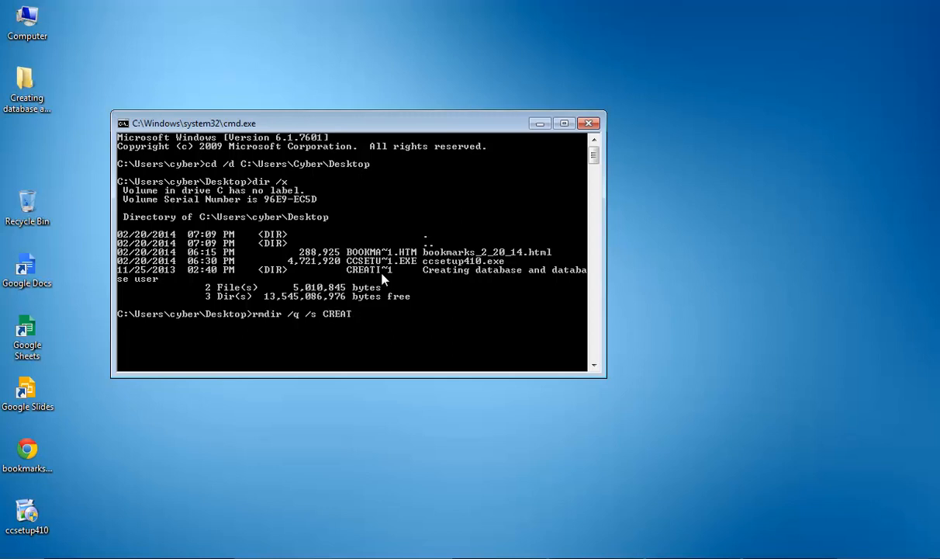
type("I")
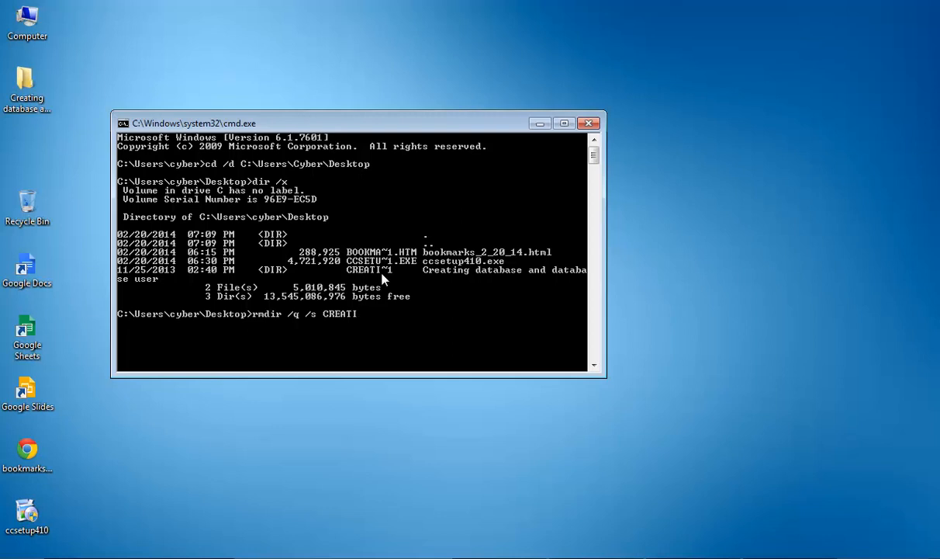
type("~1")
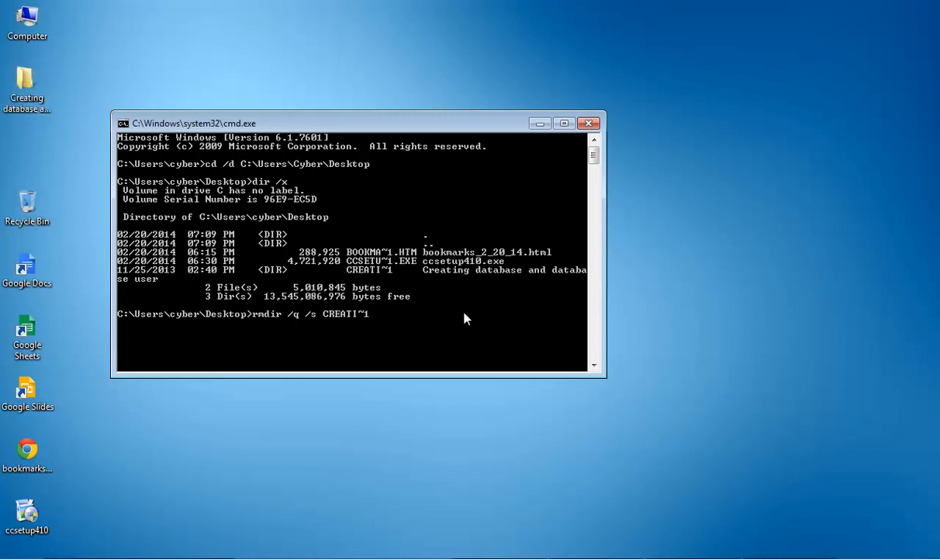
key("enter")
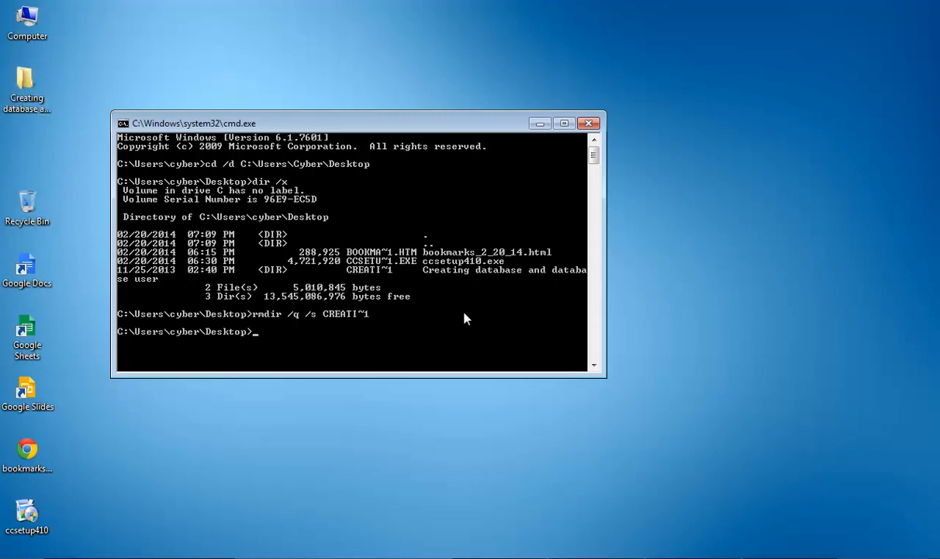